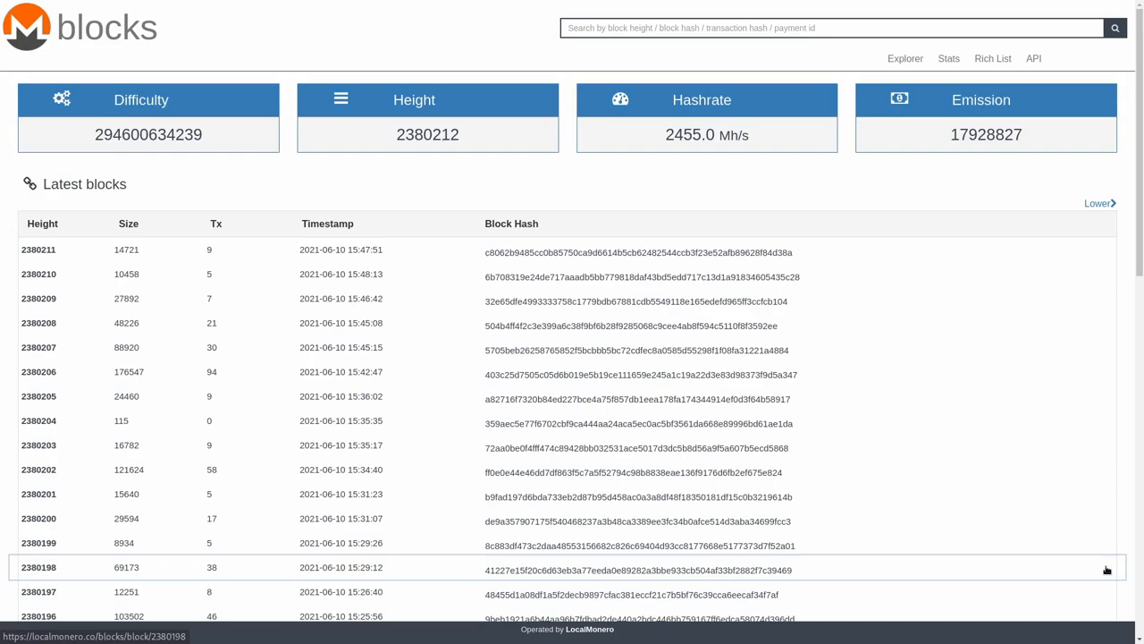
{"action": "mouse_move", "coordinate": [404, 179]}
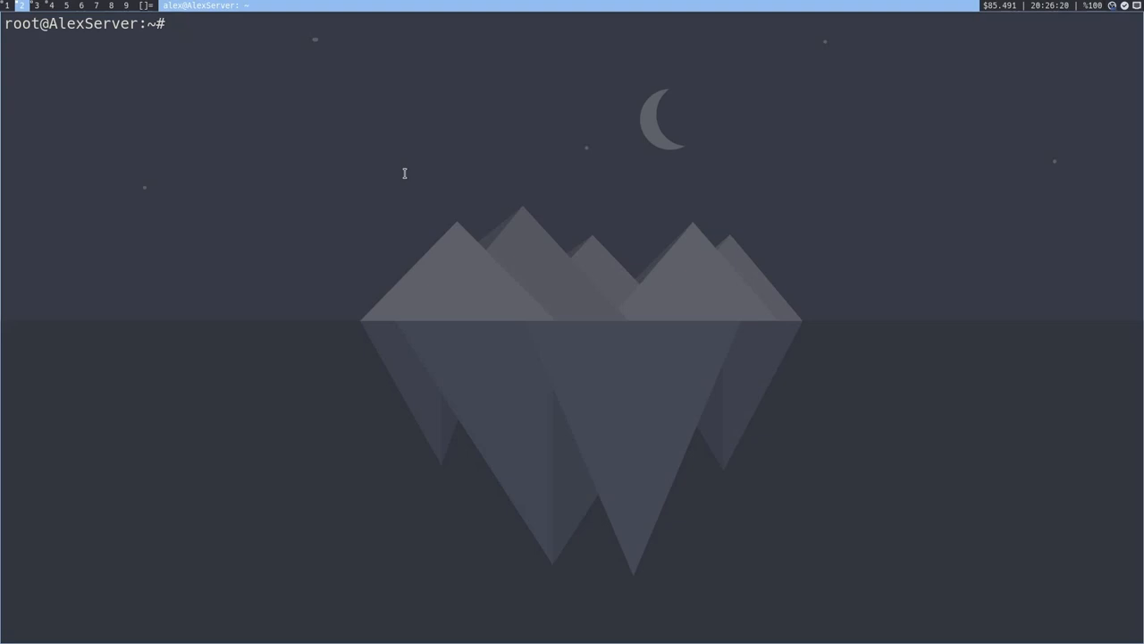
Step: Run du -h .bitmonero/lmdb/data.mdb to see the blockchain database size, 106G
{"action": "type", "text": "du -h ."}
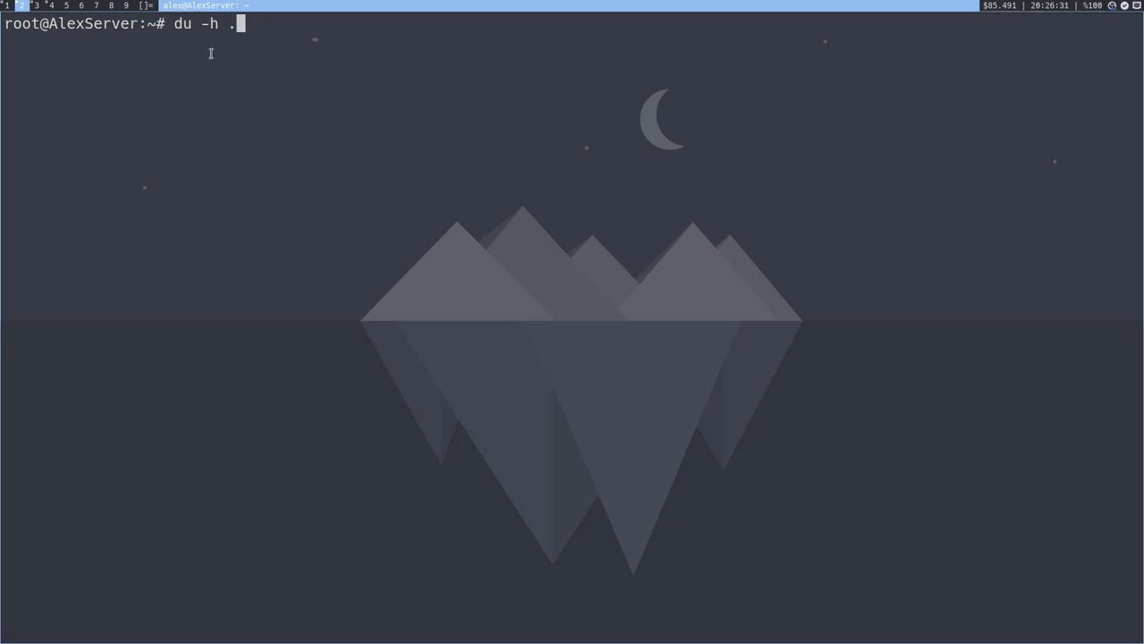
{"action": "type", "text": "bitmonero/"}
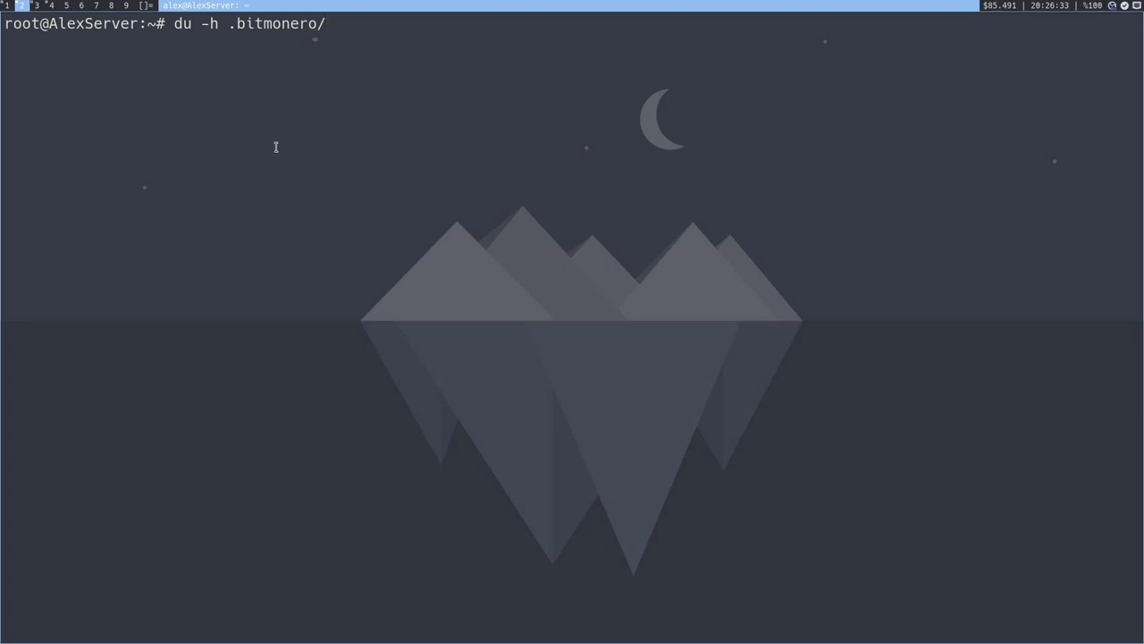
{"action": "type", "text": "lmdb/"}
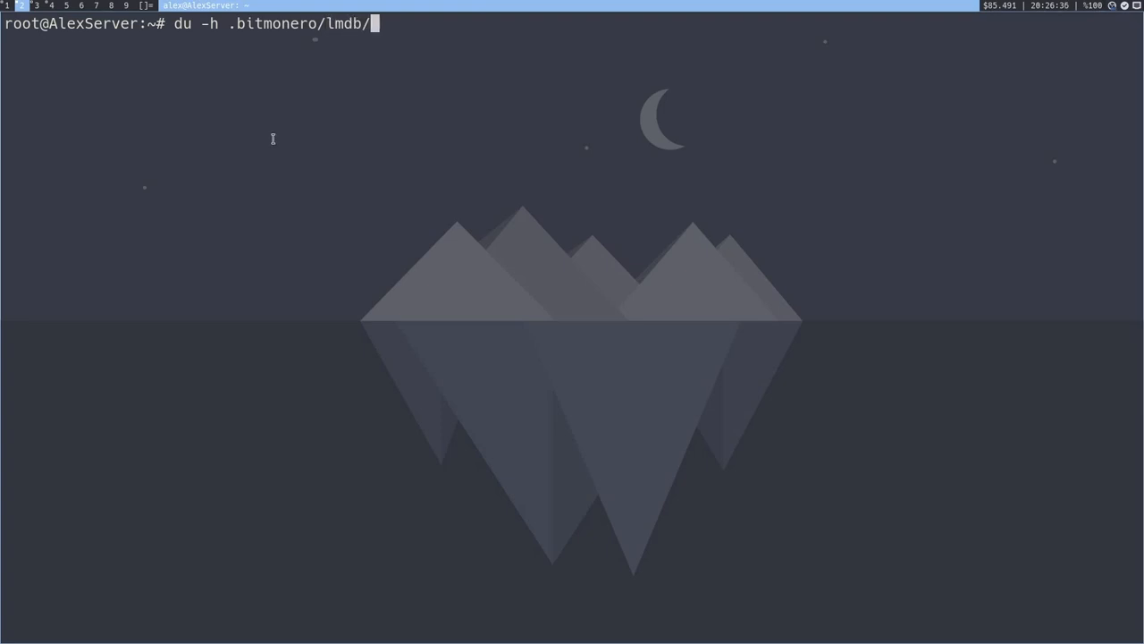
{"action": "type", "text": "data.mdb"}
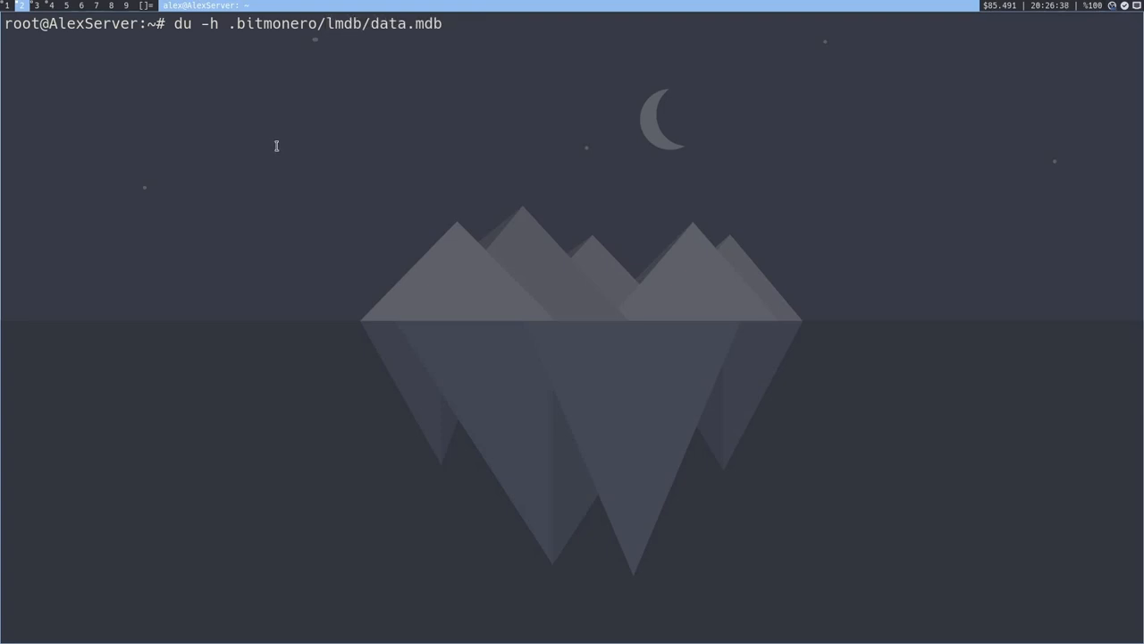
{"action": "key", "text": "Return"}
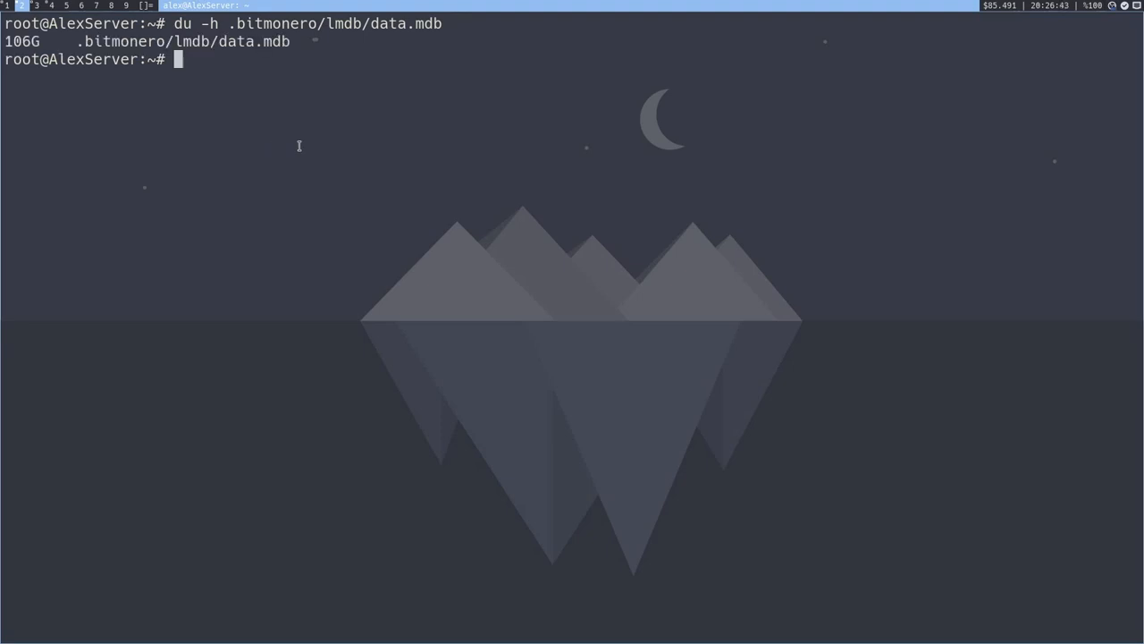
{"action": "double_click", "coordinate": [25, 41]}
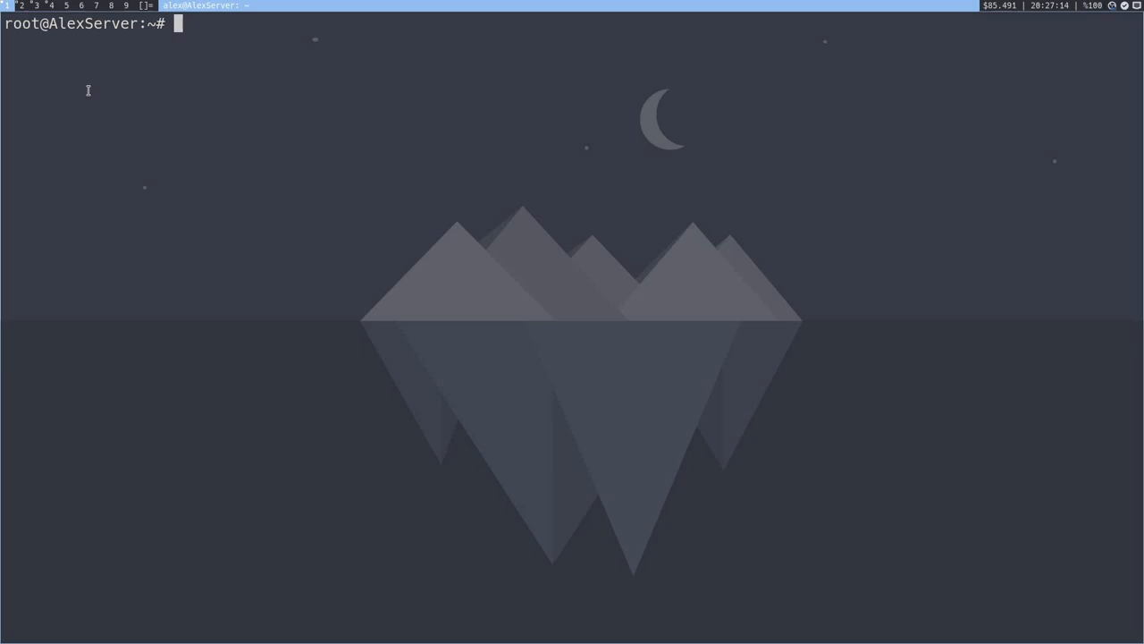
{"action": "type", "text": "monerod"}
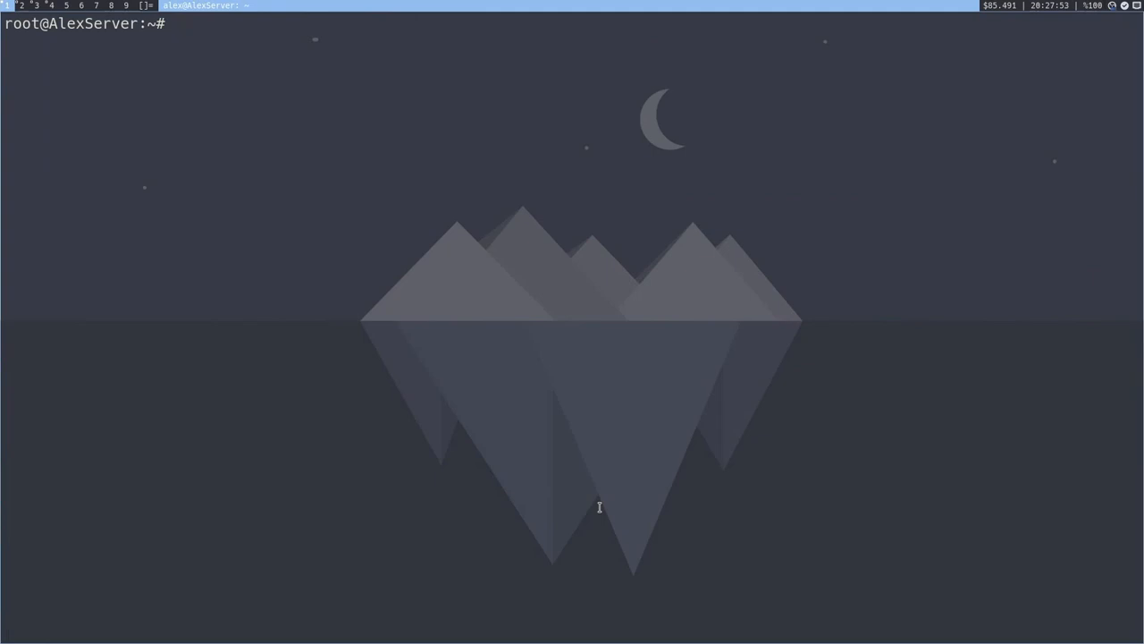
{"action": "type", "text": "monerod"}
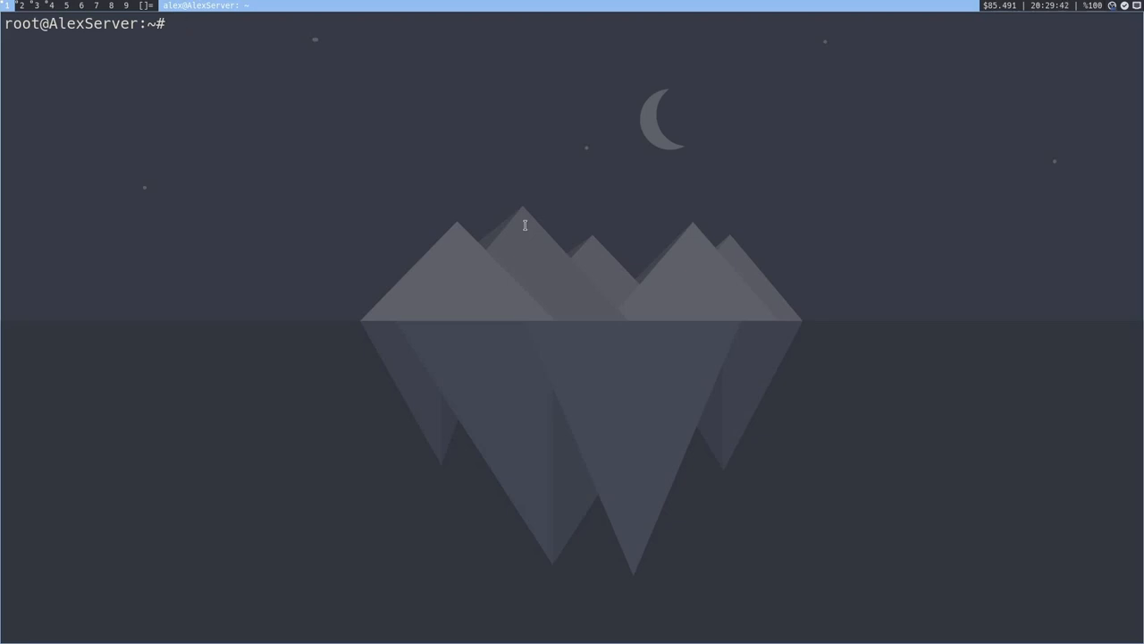
Step: Abandon a half-typed monerod --rpc-bind-ip command and run ip addr to read the LAN address
{"action": "type", "text": "monerod --rp"}
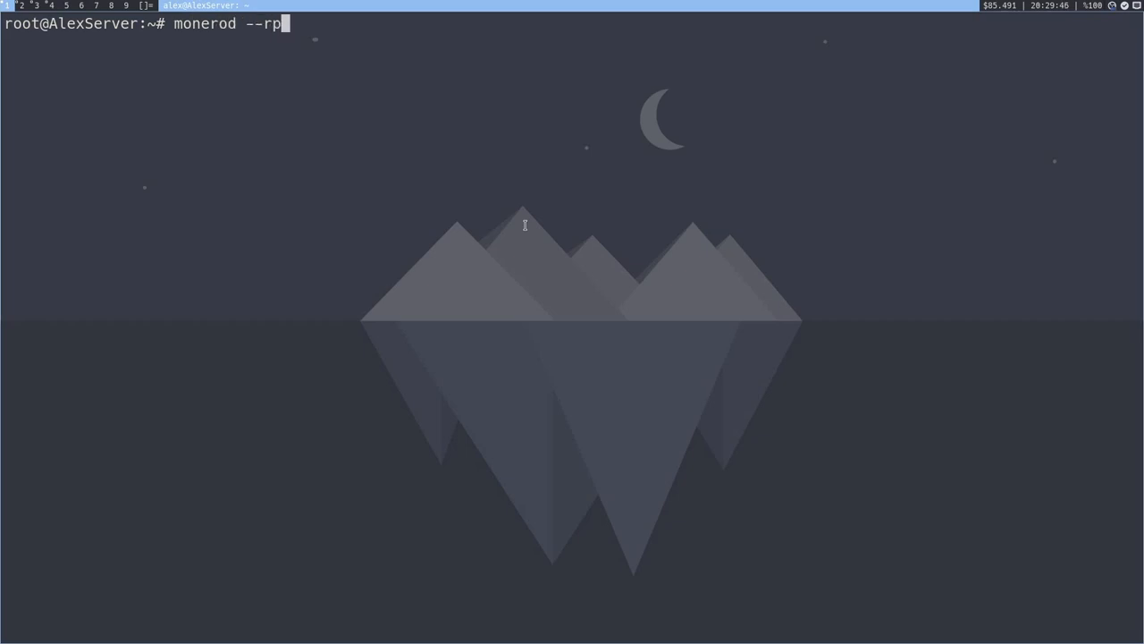
{"action": "type", "text": "c-bind-ip"}
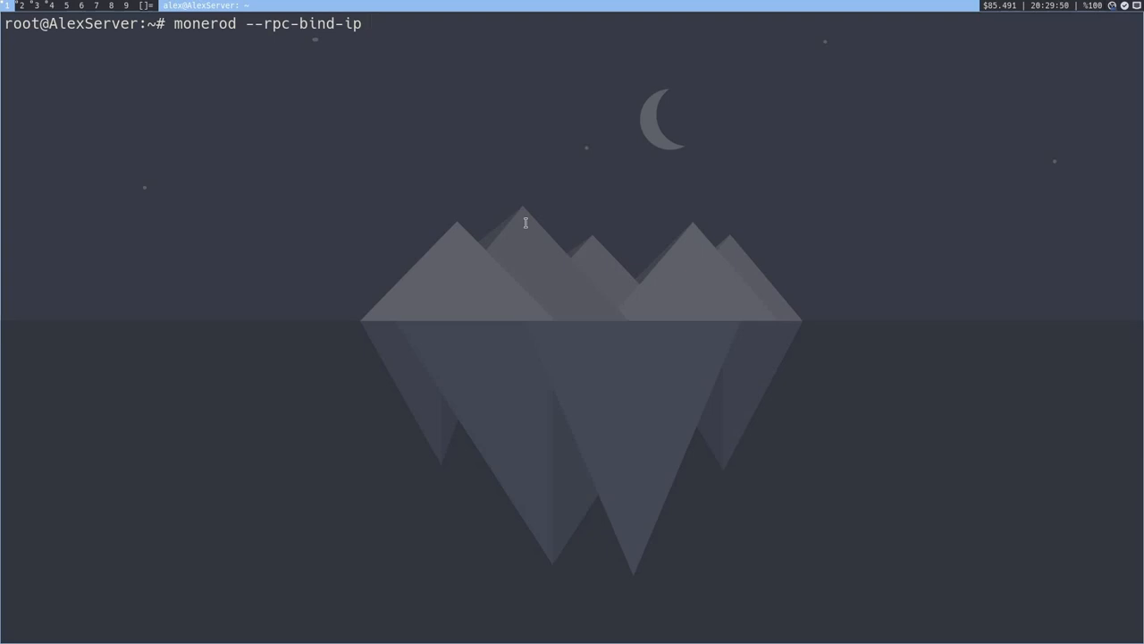
{"action": "key", "text": "ctrl+c"}
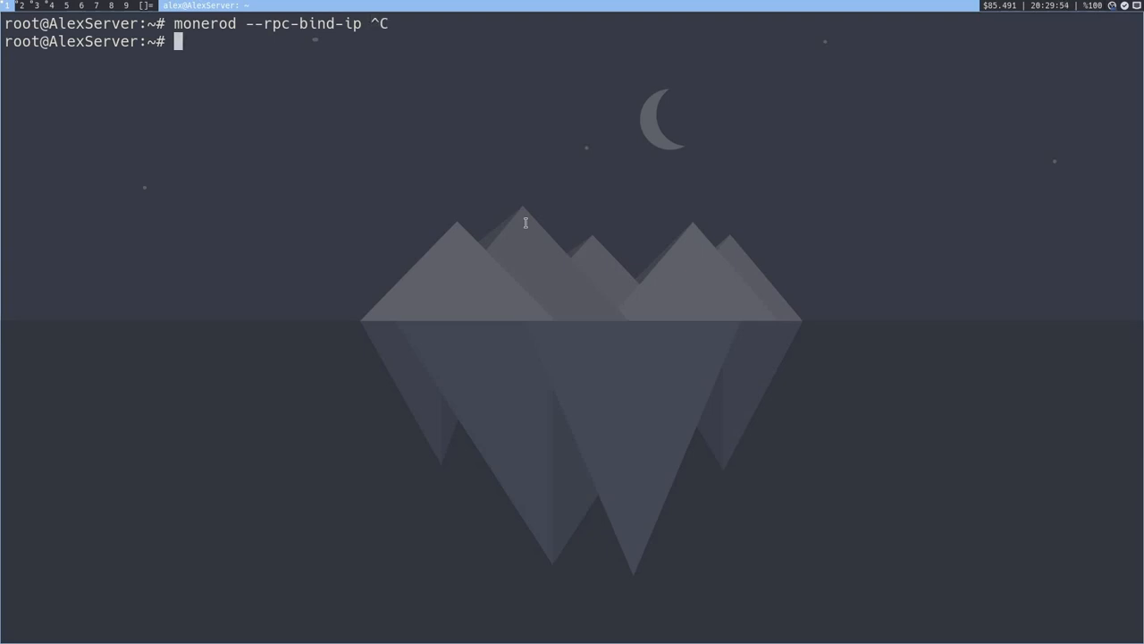
{"action": "type", "text": "ip addr"}
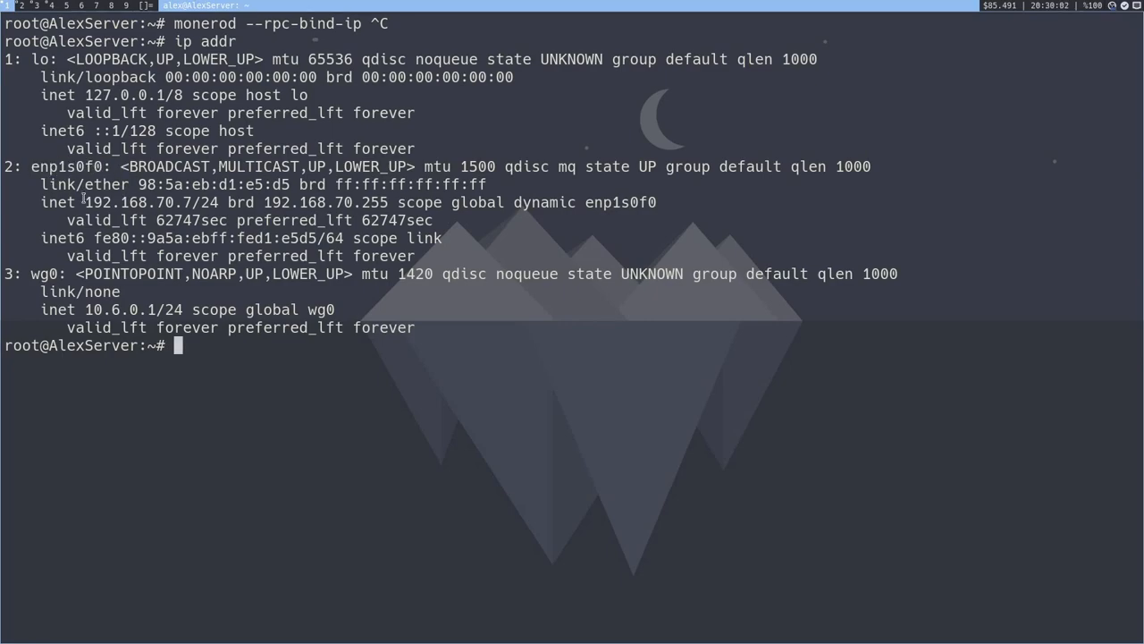
{"action": "double_click", "coordinate": [135, 200]}
{"action": "type", "text": "monerod"}
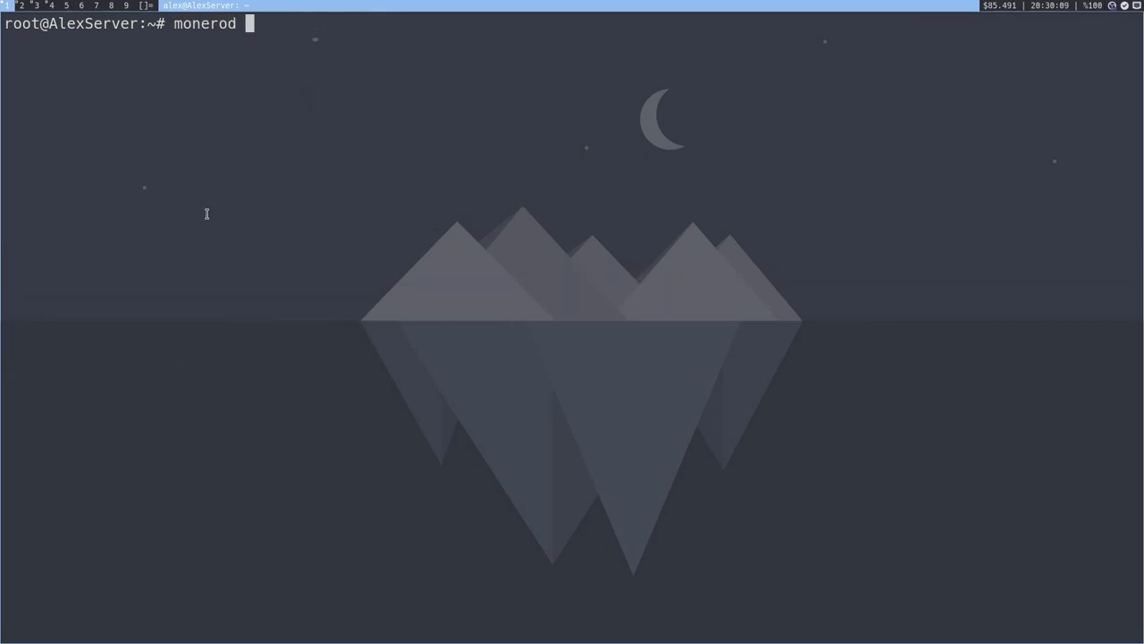
{"action": "type", "text": "--rpc-bind-ip 192.168.70.7"}
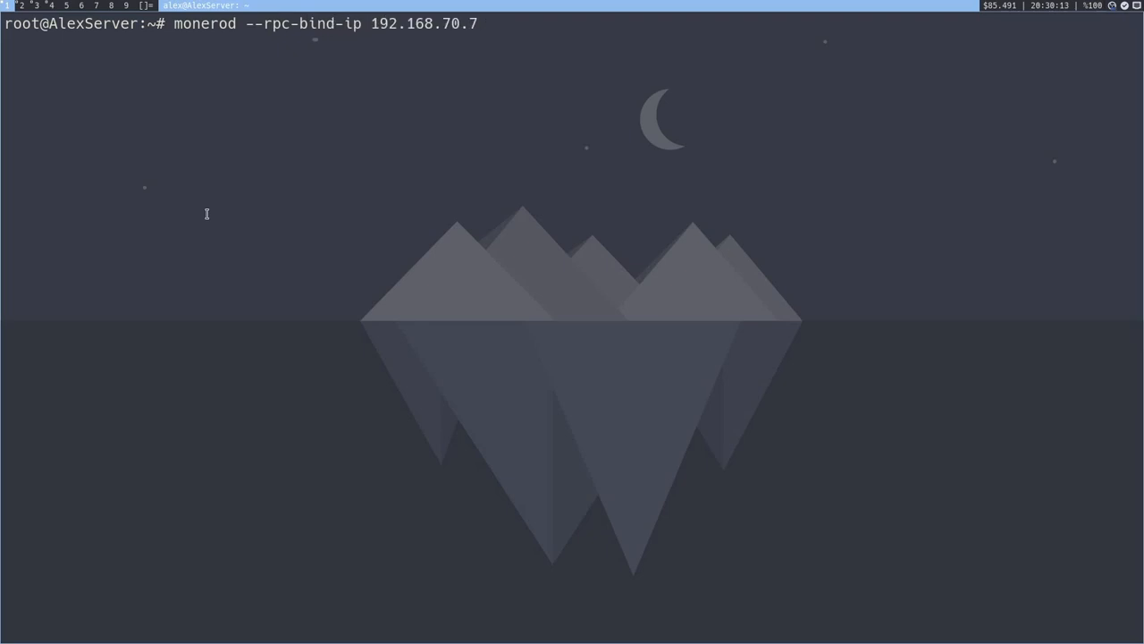
{"action": "type", "text": "--con"}
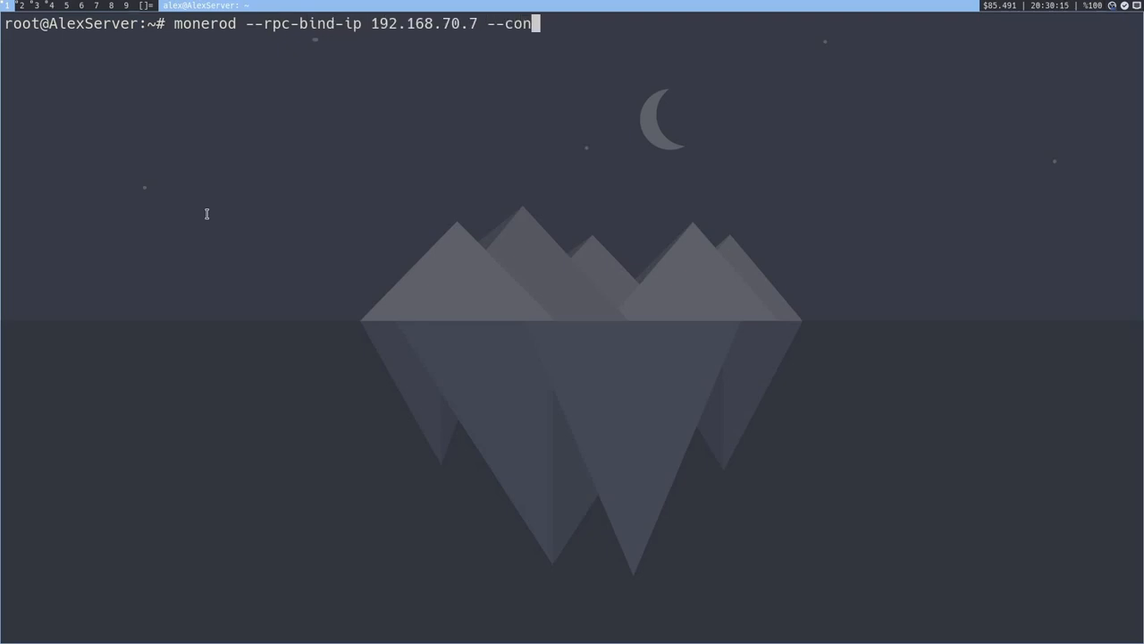
{"action": "type", "text": "firm-external"}
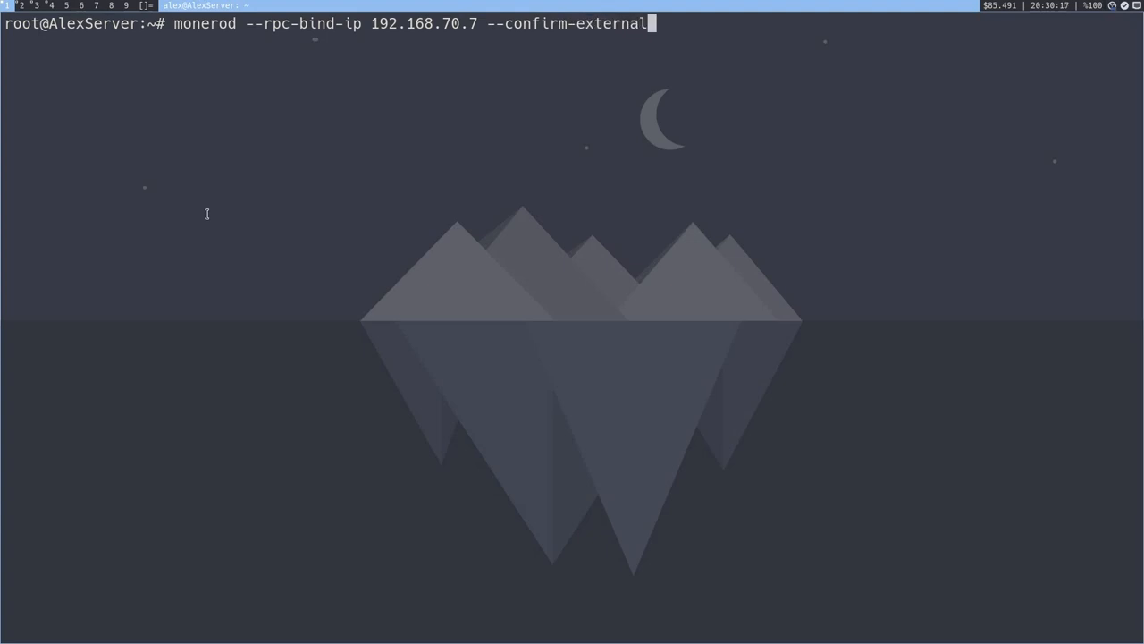
{"action": "type", "text": "-bind"}
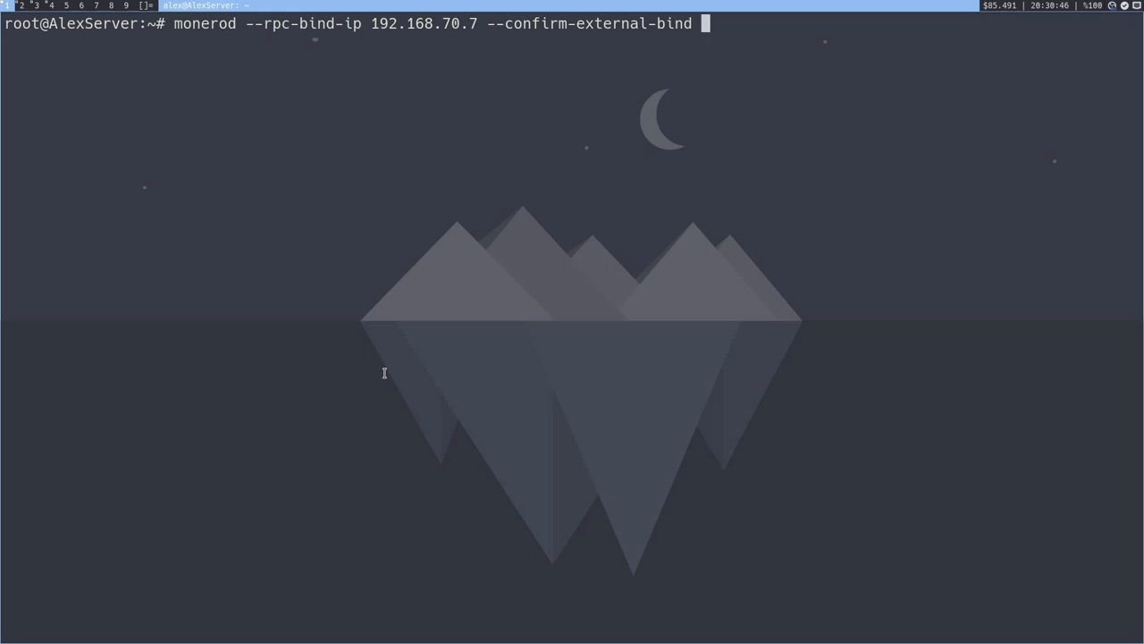
{"action": "type", "text": "--rpc-bind"}
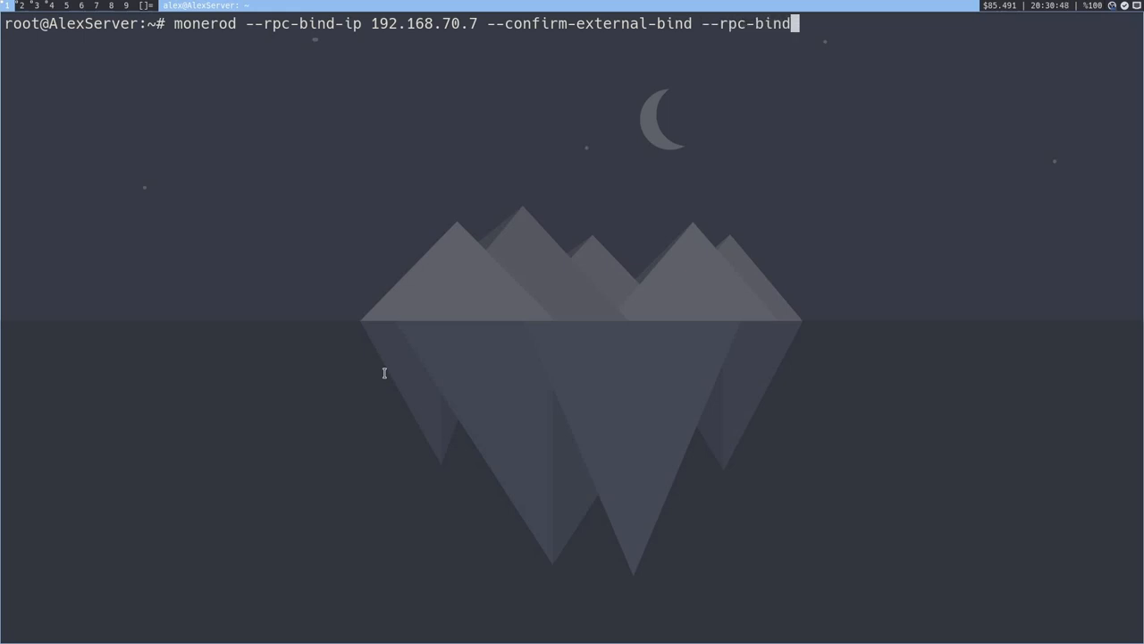
{"action": "type", "text": "-port"}
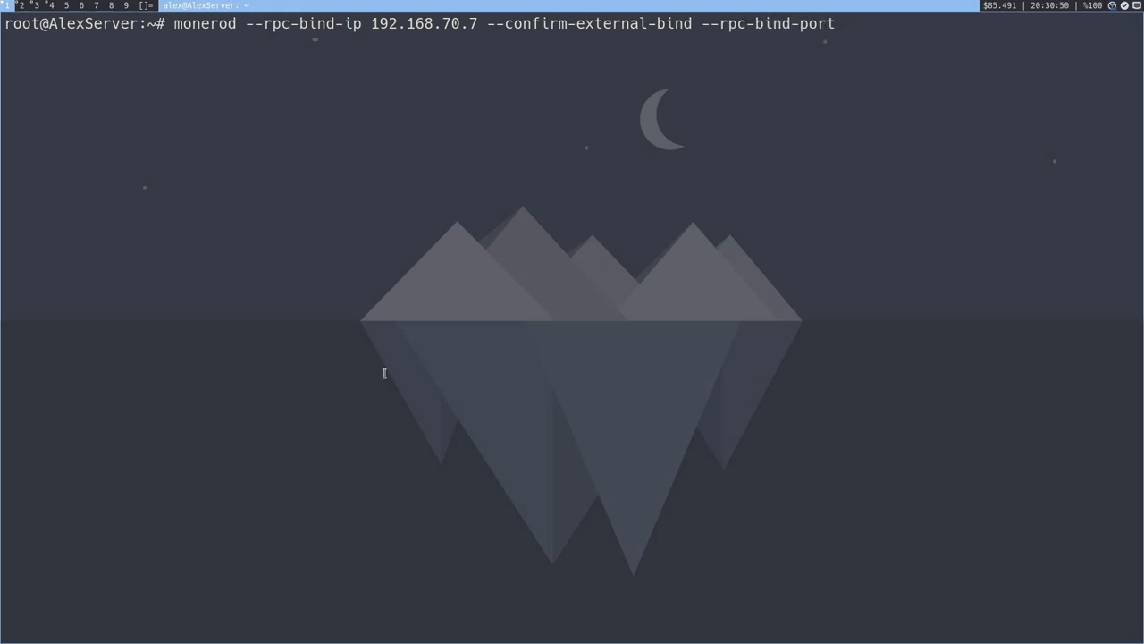
{"action": "type", "text": "18085"}
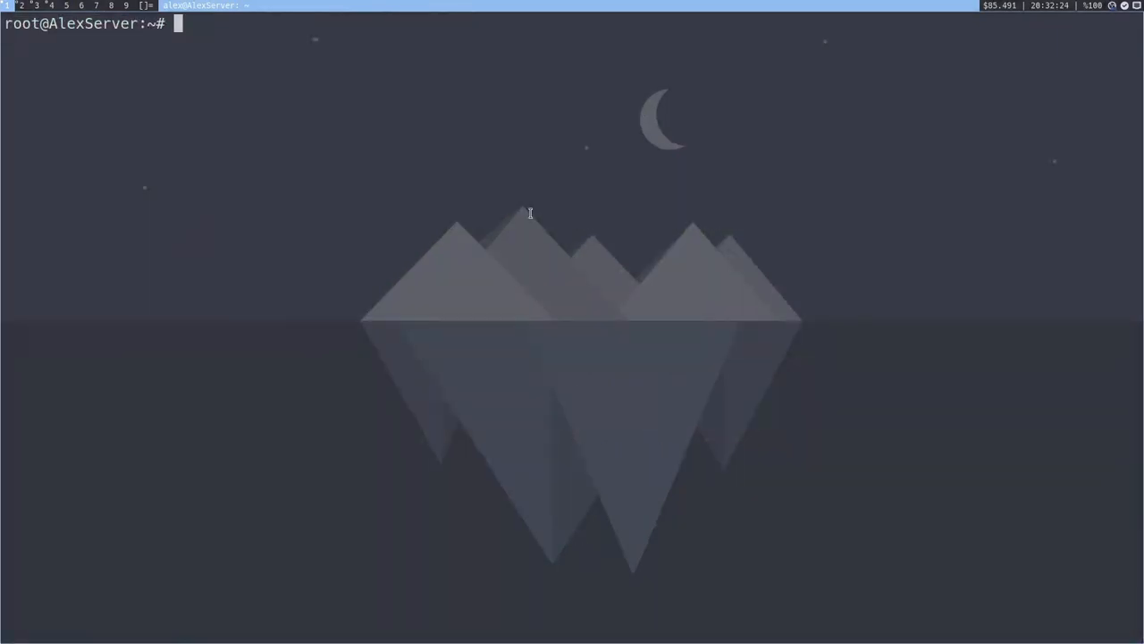
Step: Run monerod --rpc-bind-ip 192.168.70.7 --confirm-external-bind, then move to the desktop terminal
{"action": "type", "text": "monerod --rpc-bind-ip 192.168.70.7 --confirm-external-bind --r"}
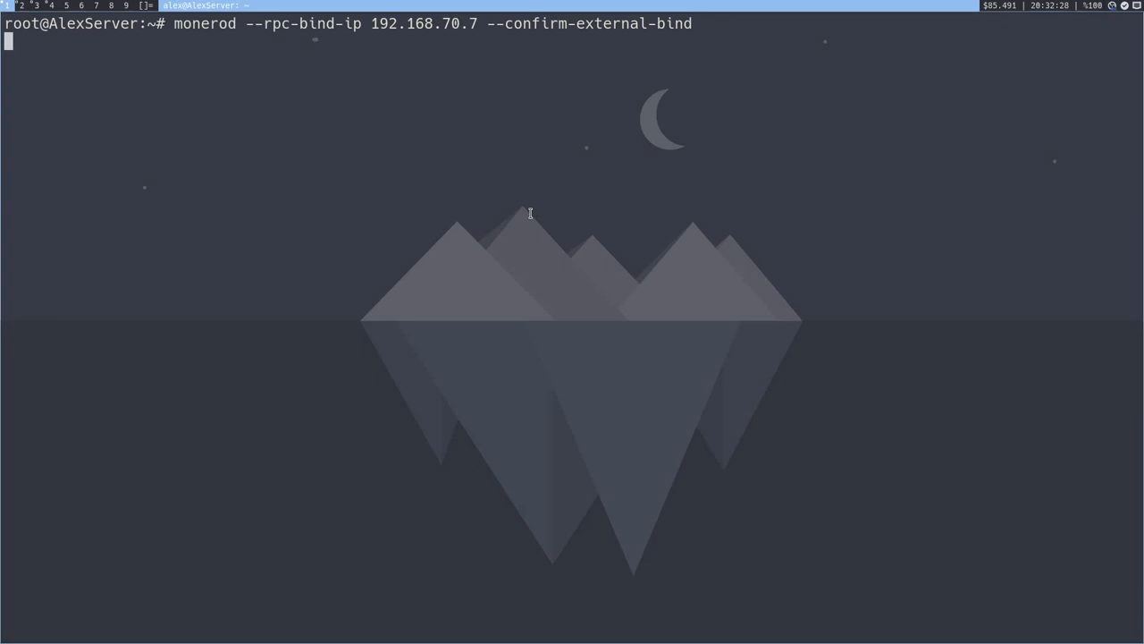
{"action": "key", "text": "Return"}
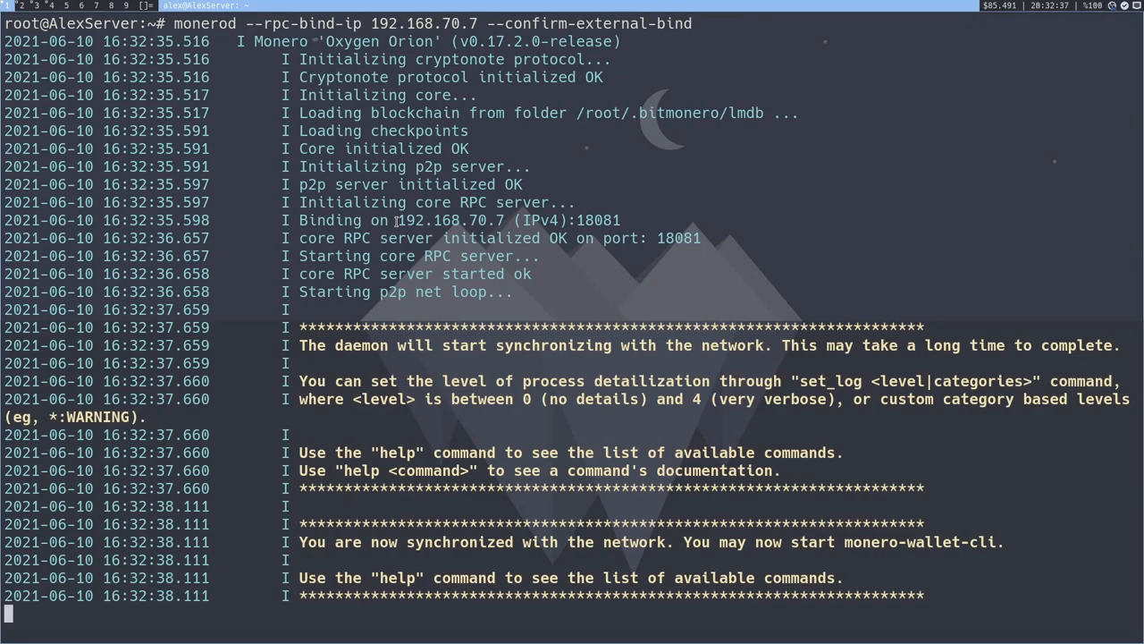
{"action": "double_click", "coordinate": [461, 220]}
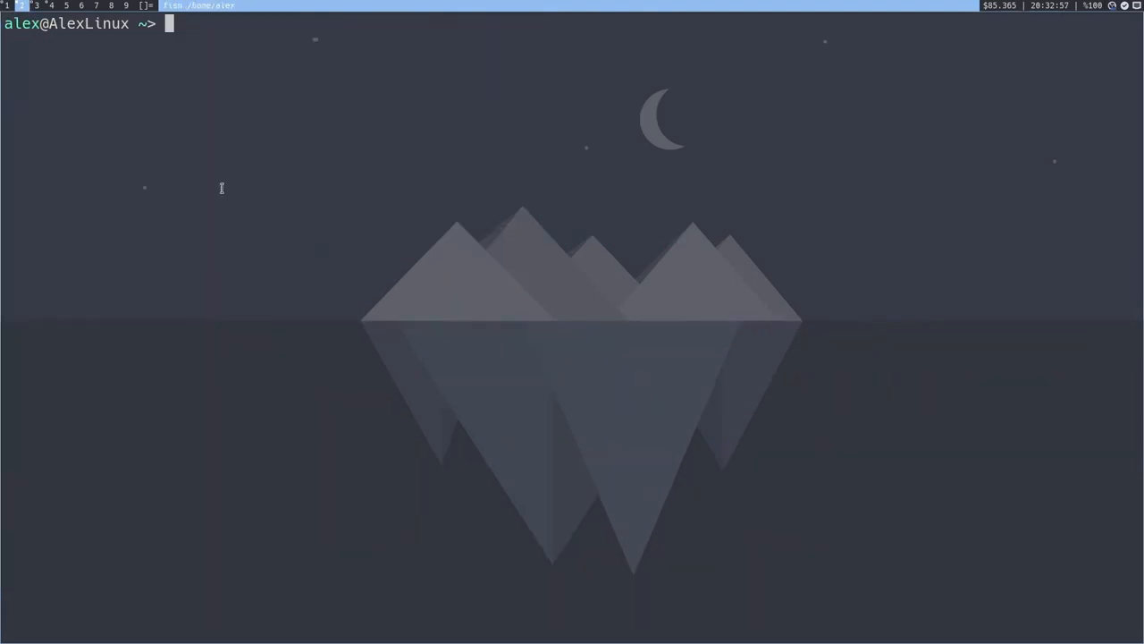
Step: Compose monero-wallet-cli --daemon-address moneria.xyz with port 180.. and bring up the GUI wallet
{"action": "type", "text": "monero-wallet-cli --daemon-"}
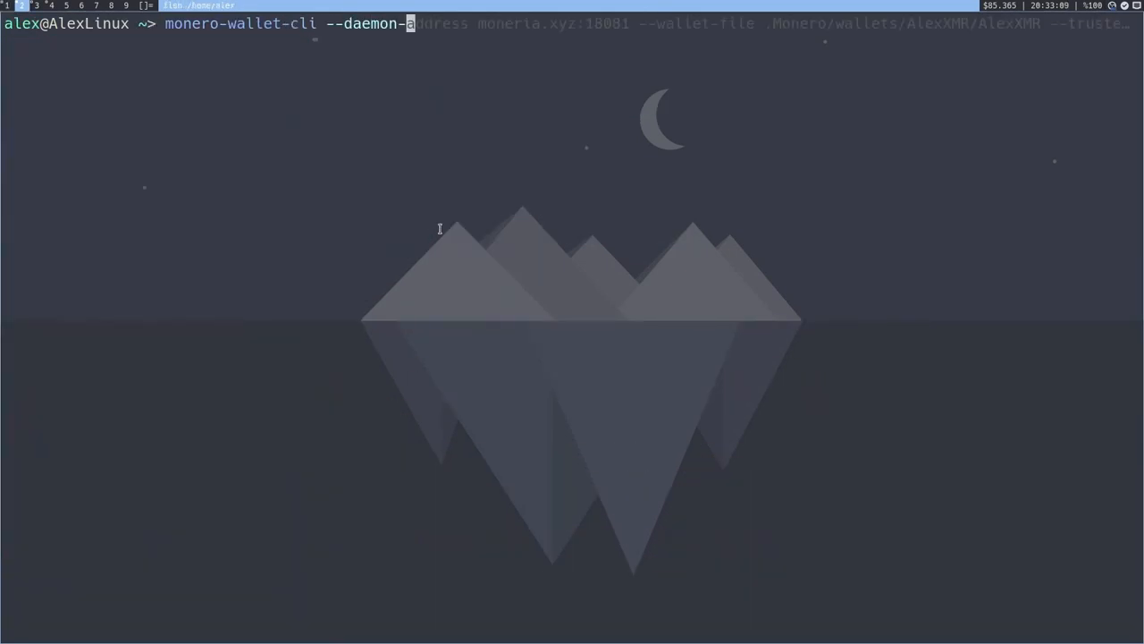
{"action": "type", "text": "address"}
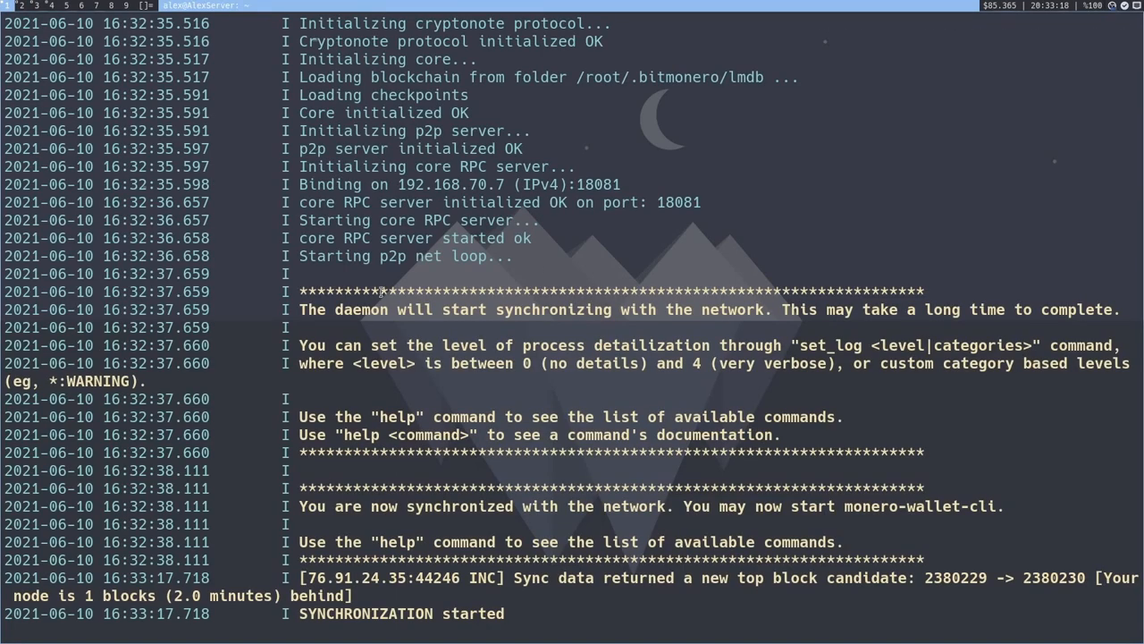
{"action": "double_click", "coordinate": [468, 184]}
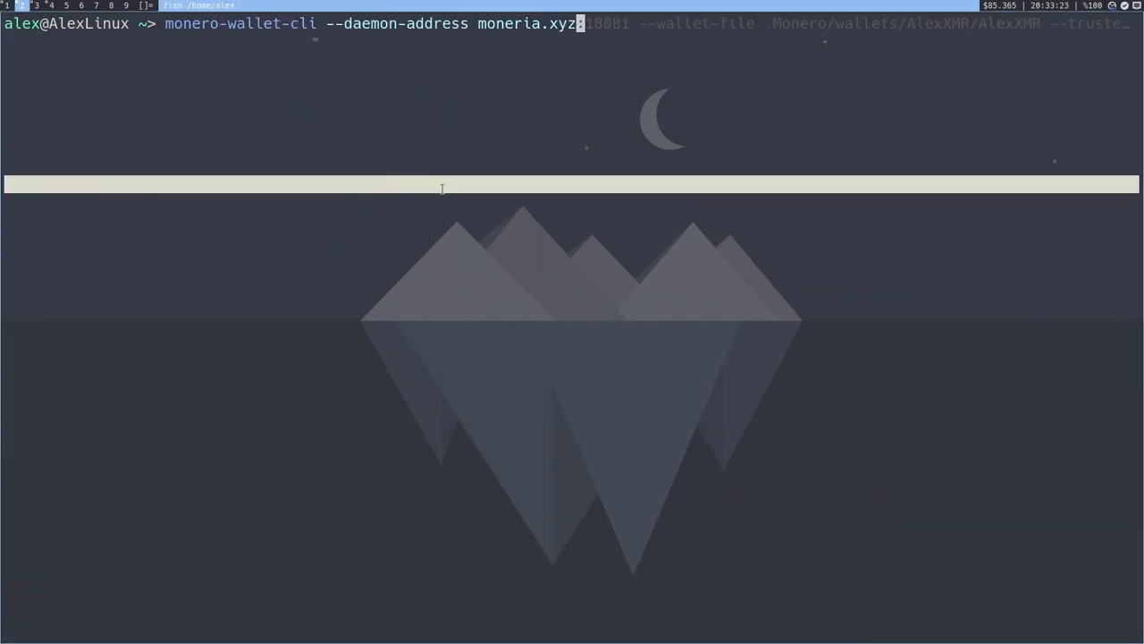
{"action": "type", "text": "180"}
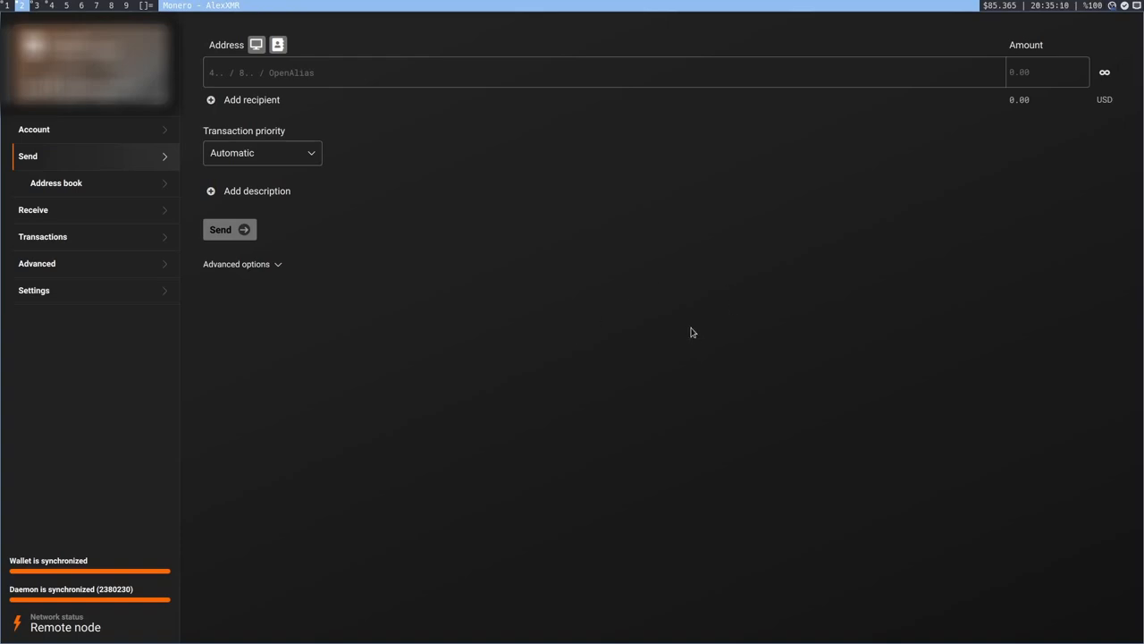
{"action": "mouse_move", "coordinate": [547, 210]}
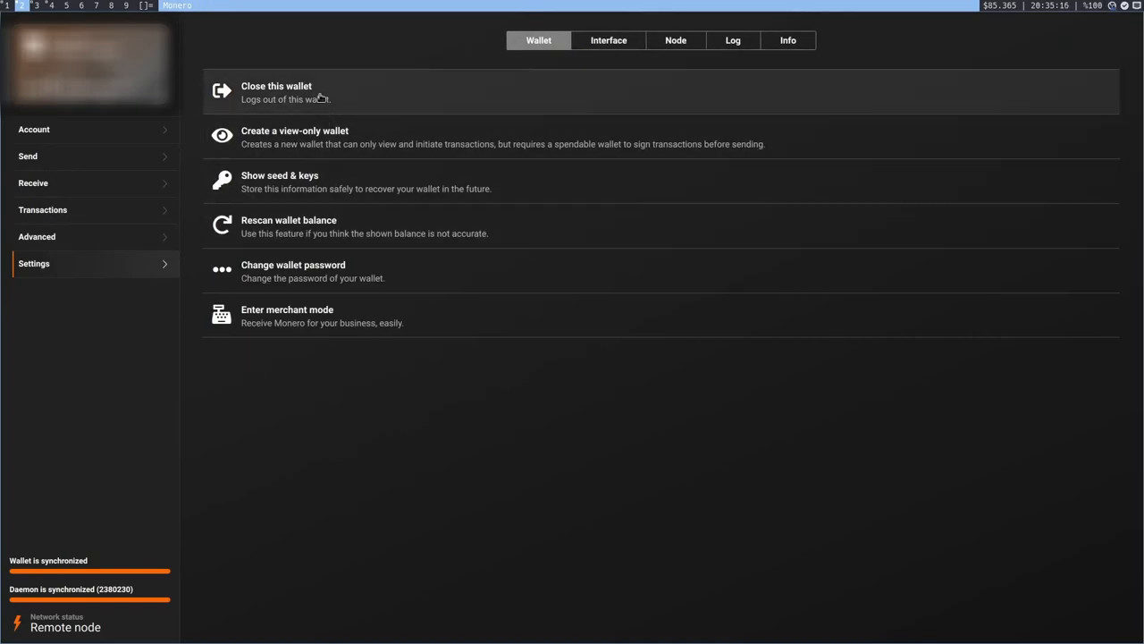
Step: Close and reopen the wallet, then show Settings > Node listing remote node moneria.xyz:18081
{"action": "left_click", "coordinate": [275, 93]}
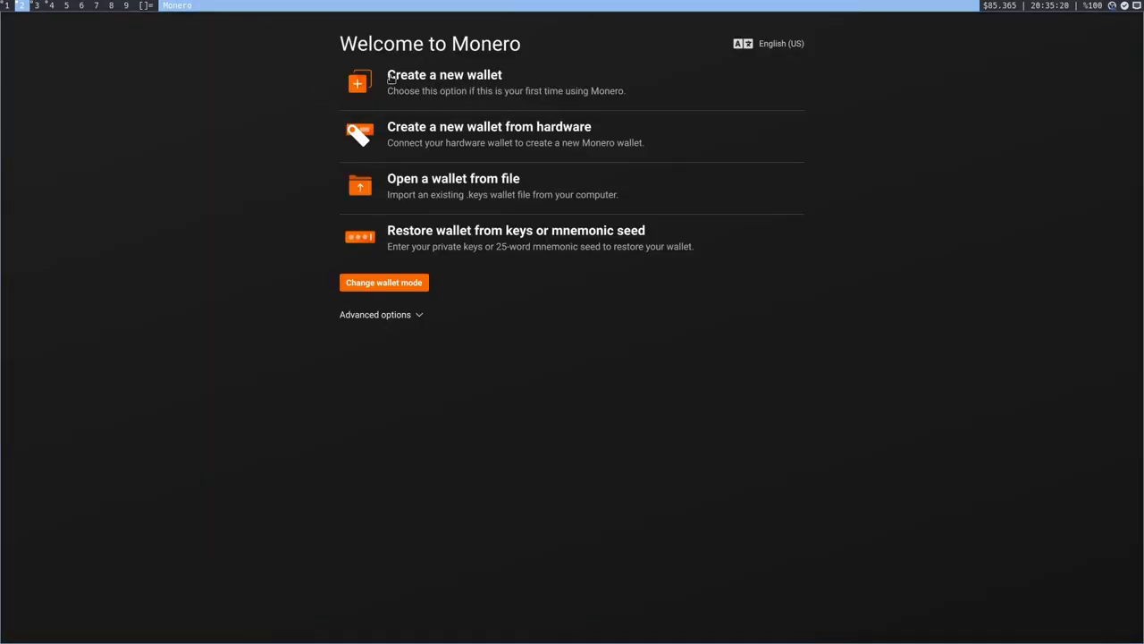
{"action": "left_click", "coordinate": [515, 229]}
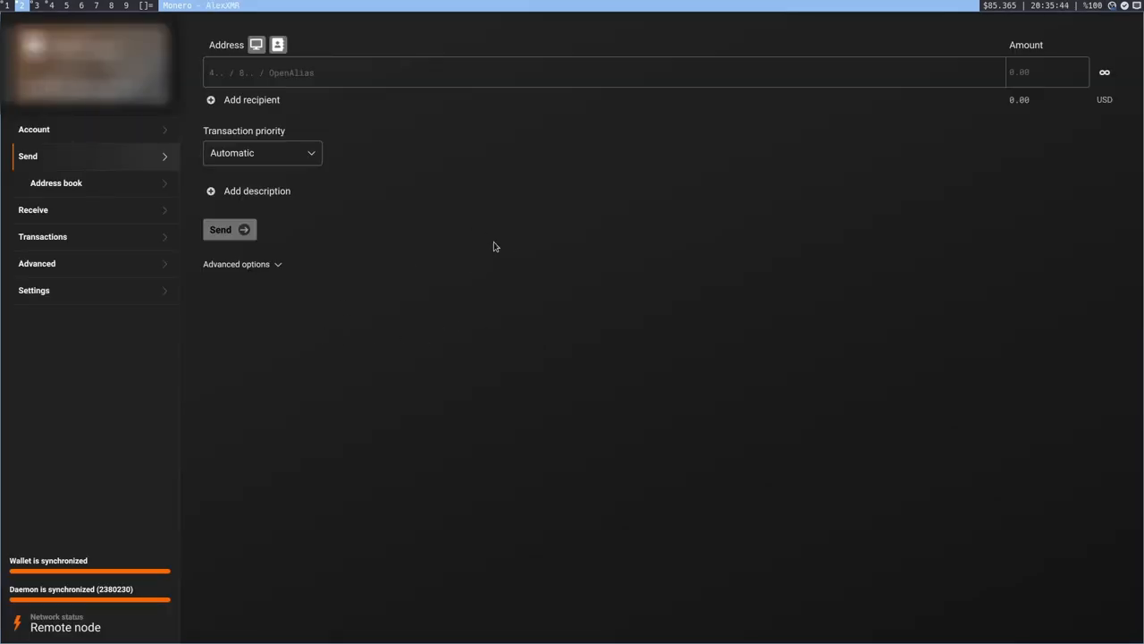
{"action": "left_click", "coordinate": [34, 263]}
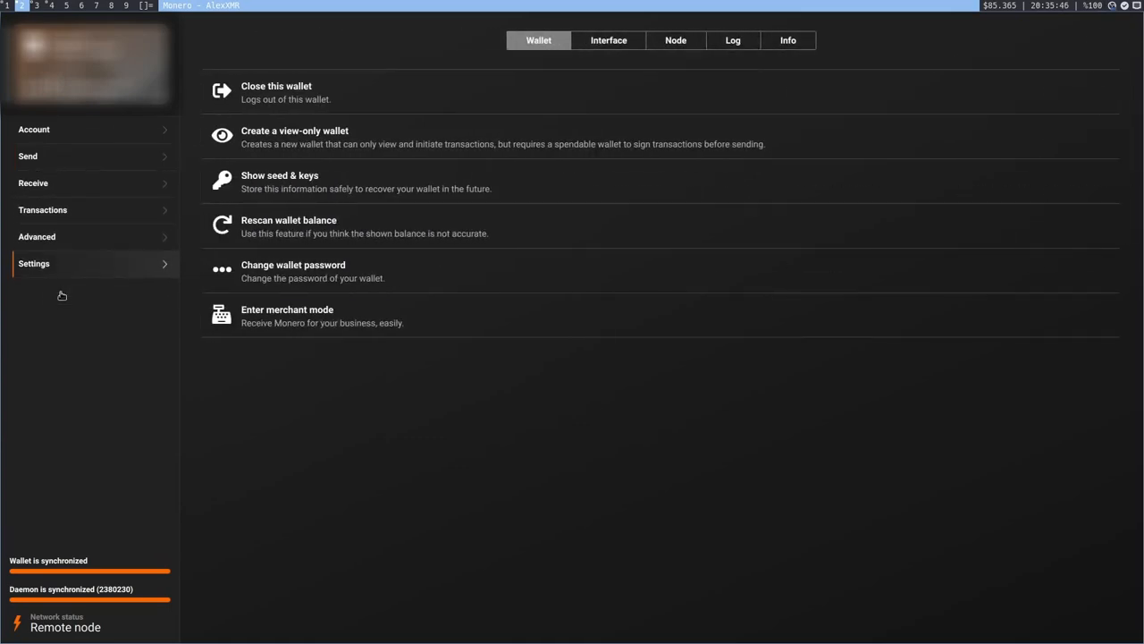
{"action": "left_click", "coordinate": [676, 39]}
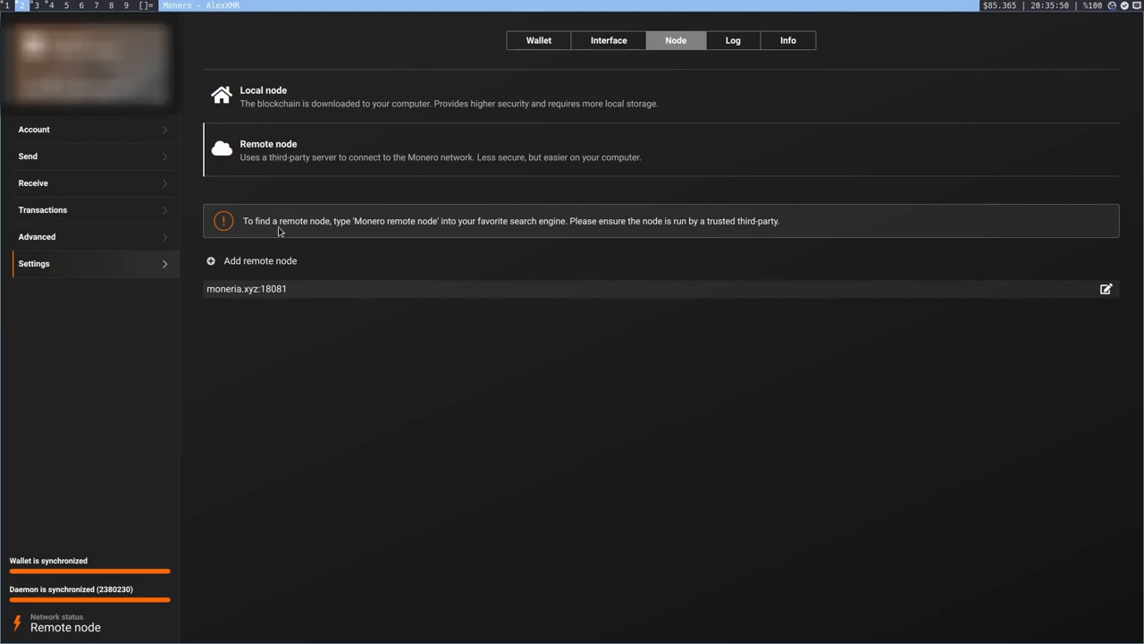
{"action": "mouse_move", "coordinate": [261, 292]}
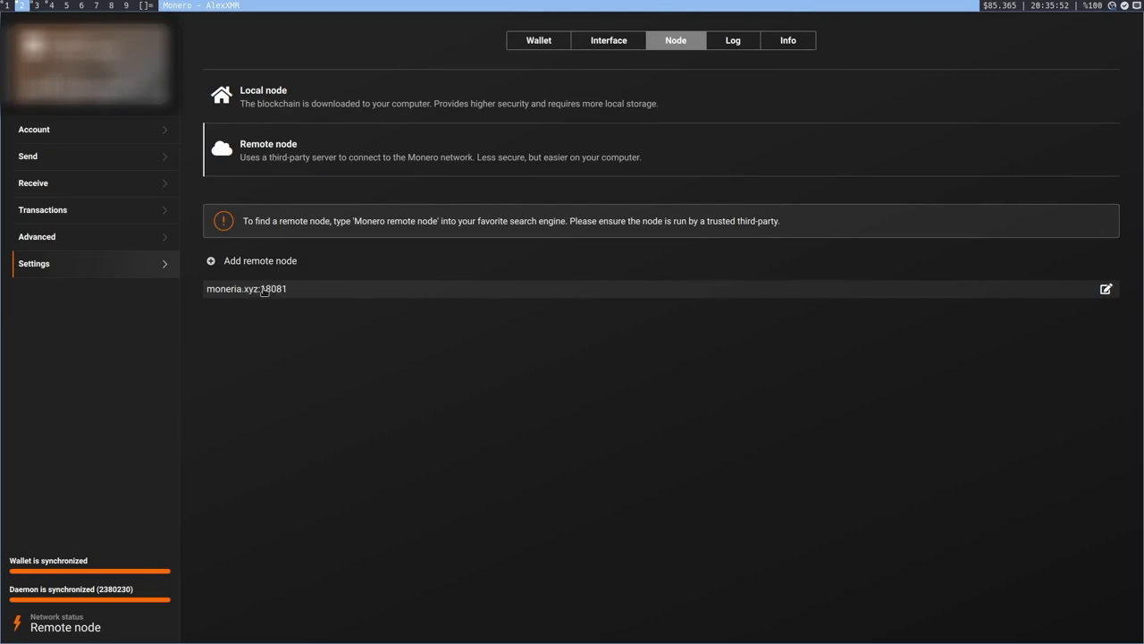
{"action": "mouse_move", "coordinate": [275, 302]}
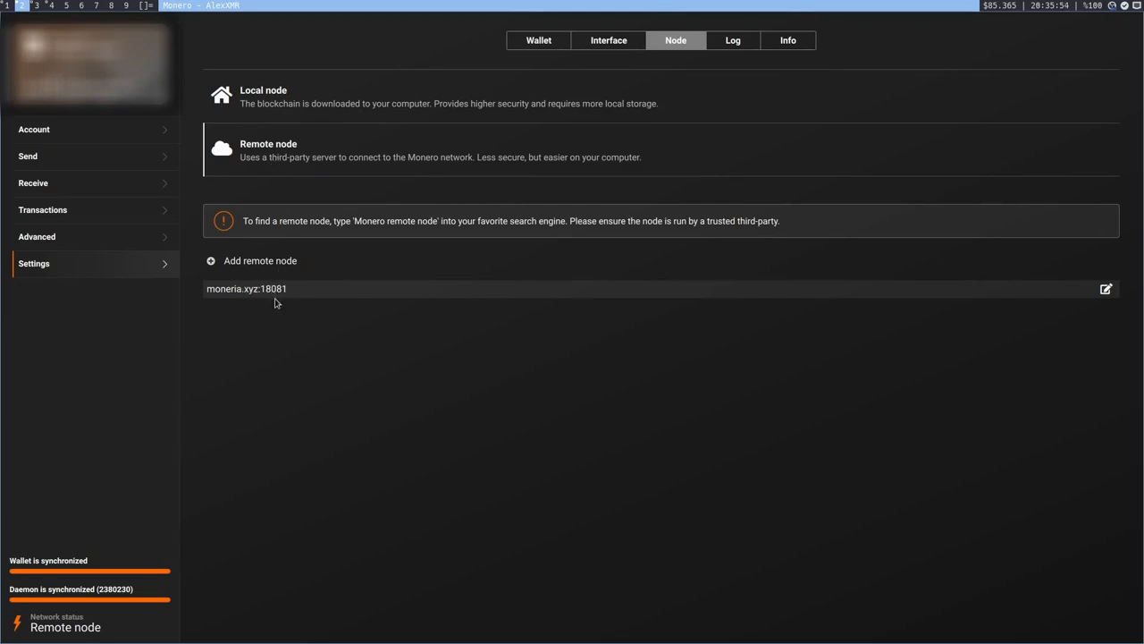
{"action": "mouse_move", "coordinate": [366, 350]}
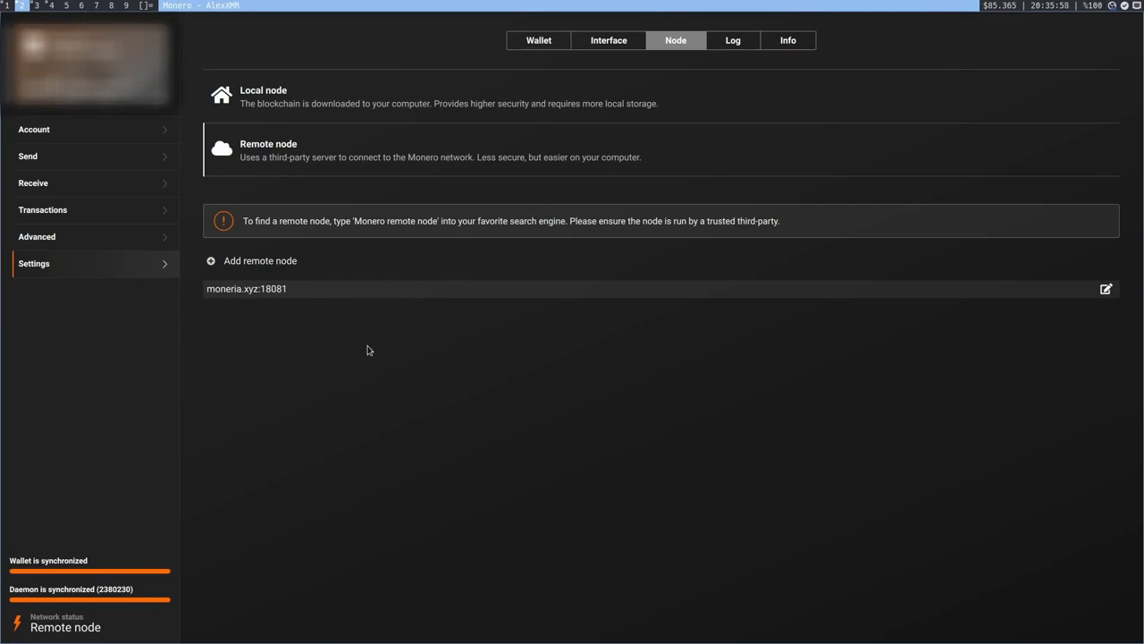